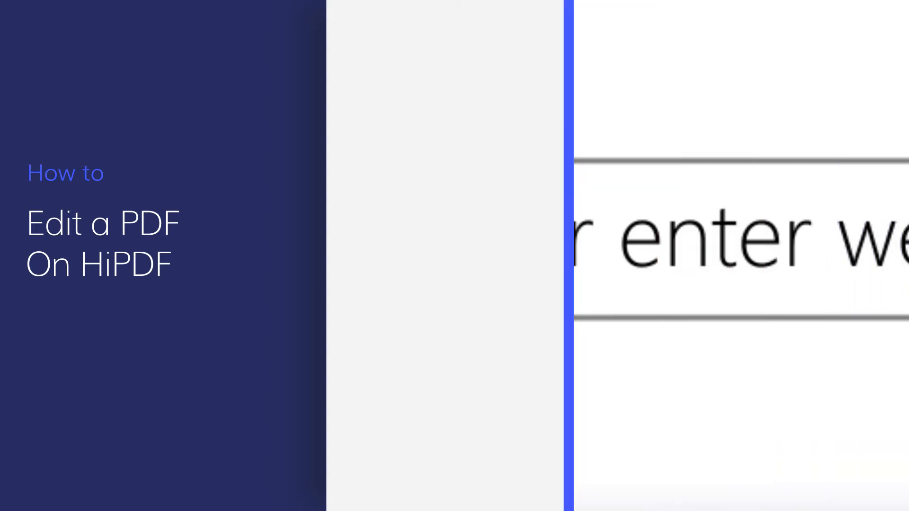
pyautogui.write('www.hipdf.com')
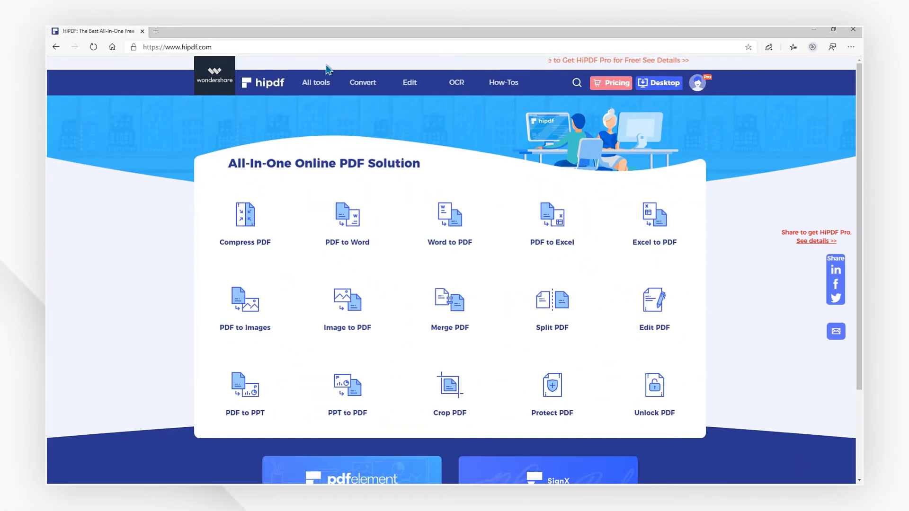
# Choose the Edit PDF tool to reach the Online PDF Editor upload page
pyautogui.click(409, 82)
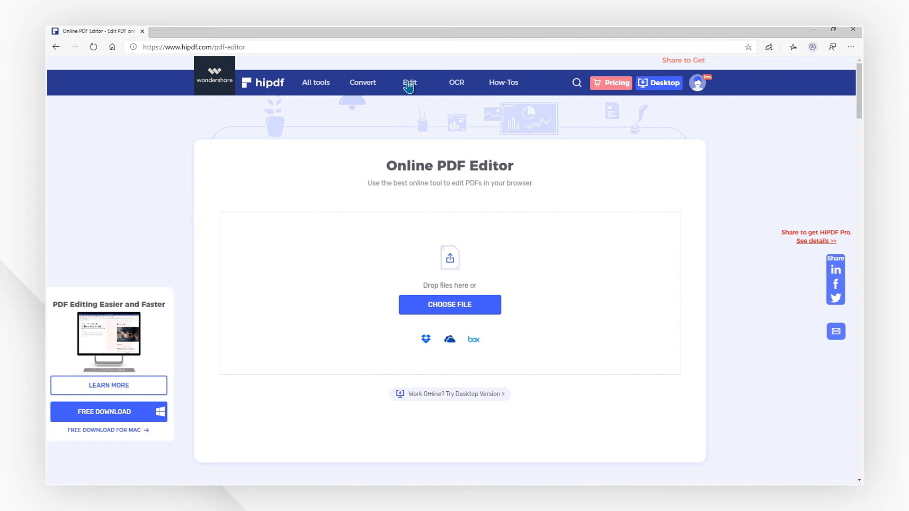
# Upload the legal-sector PDF into the editor for adding text, image, shape and signature
pyautogui.click(449, 304)
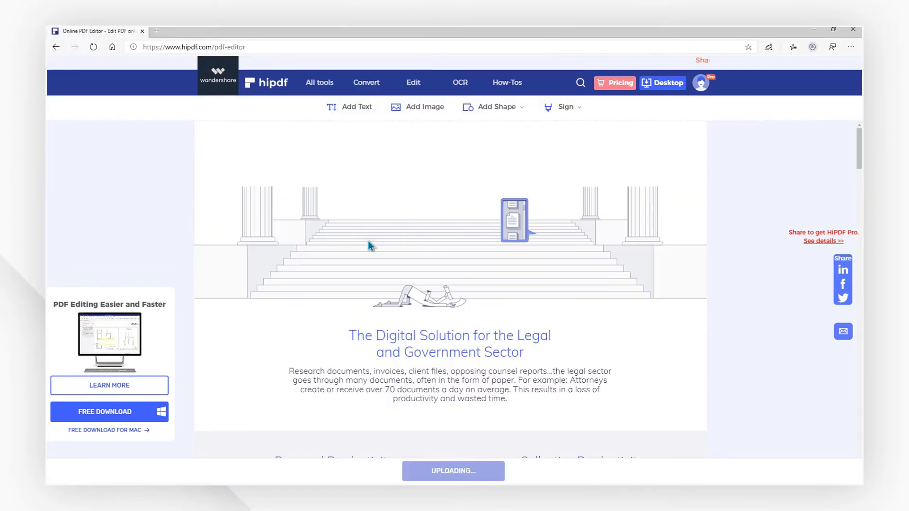
pyautogui.click(349, 107)
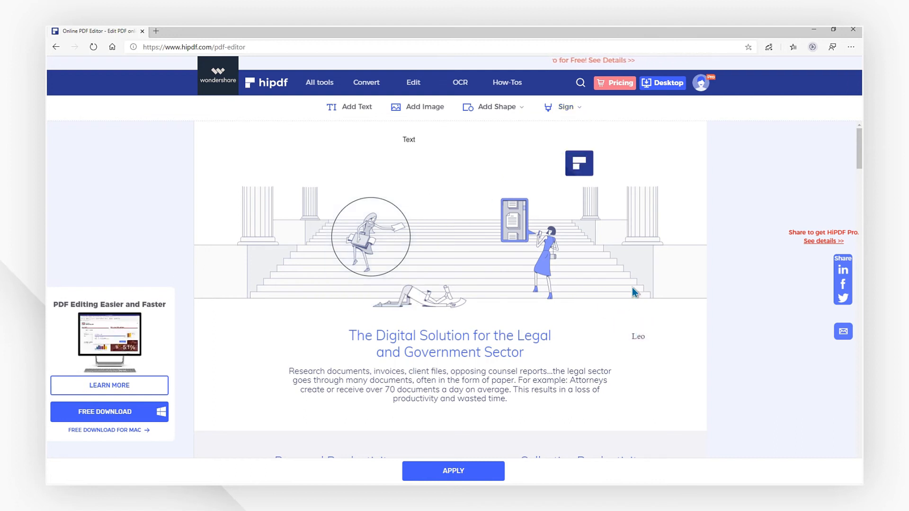
# Apply the edits and download the finished PDF from the Done page
pyautogui.click(453, 471)
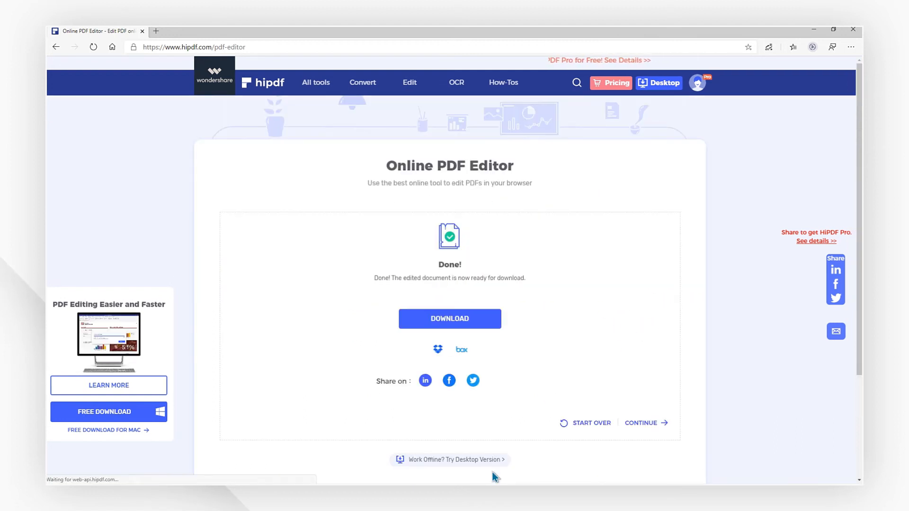
pyautogui.click(448, 318)
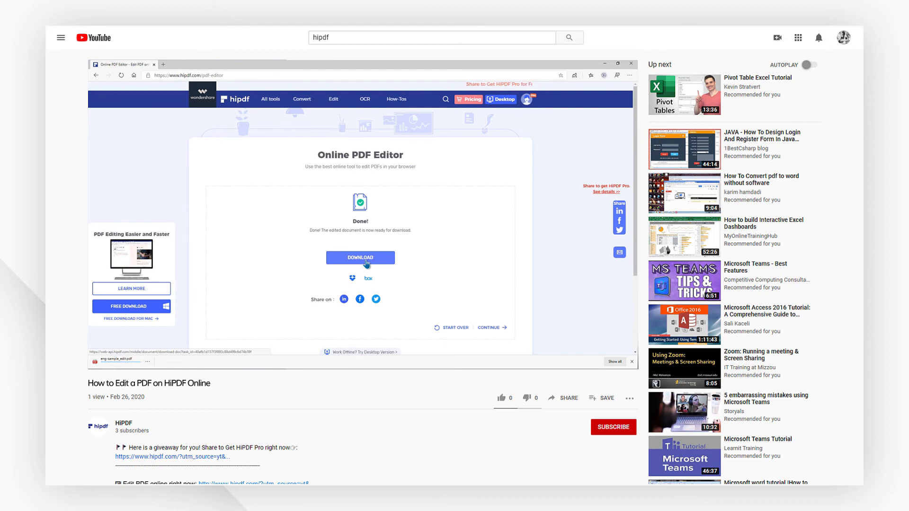
pyautogui.moveTo(507, 404)
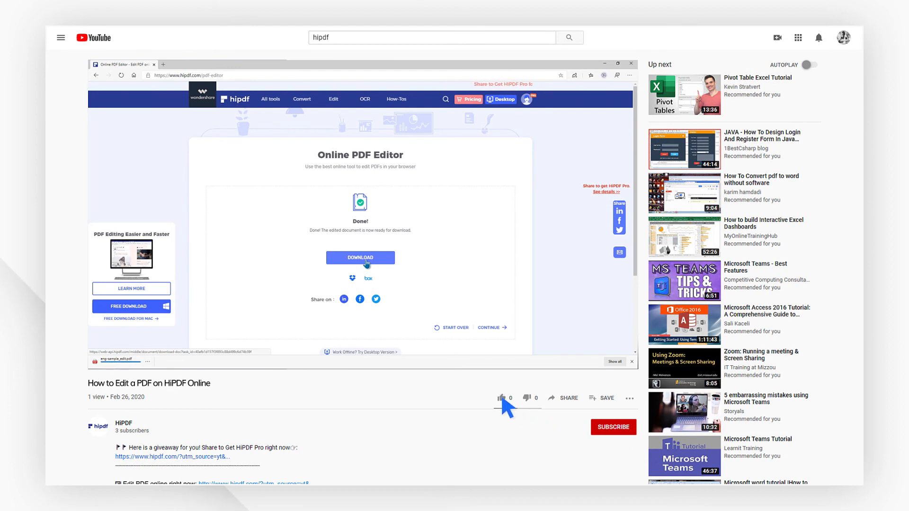
# Like the HiPDF tutorial video and subscribe to the HiPDF channel
pyautogui.click(500, 399)
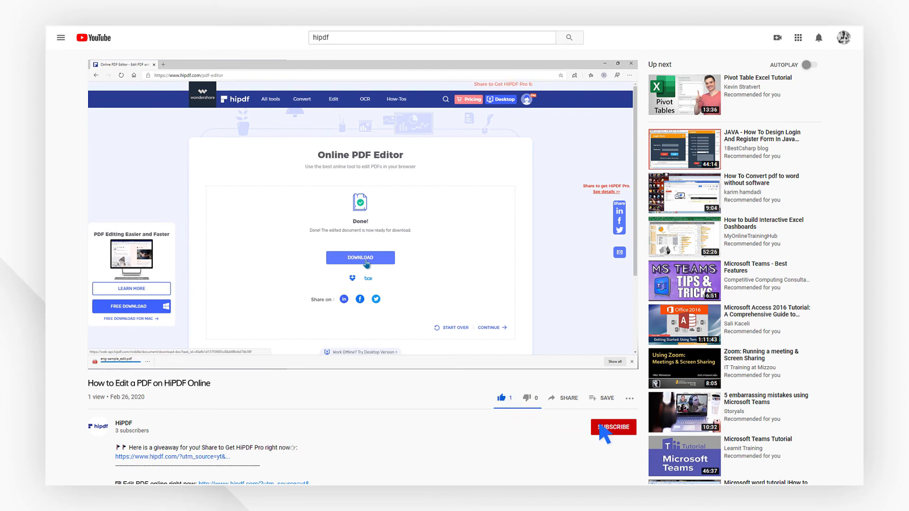
pyautogui.click(614, 427)
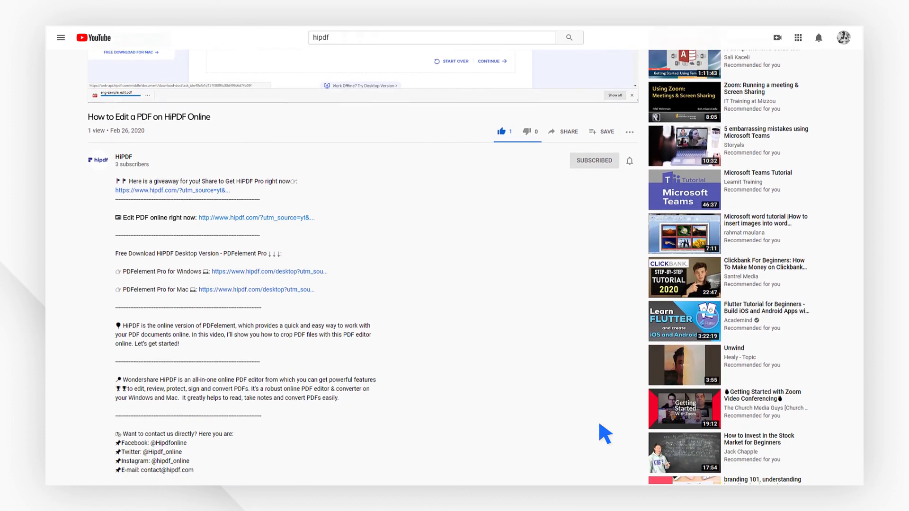